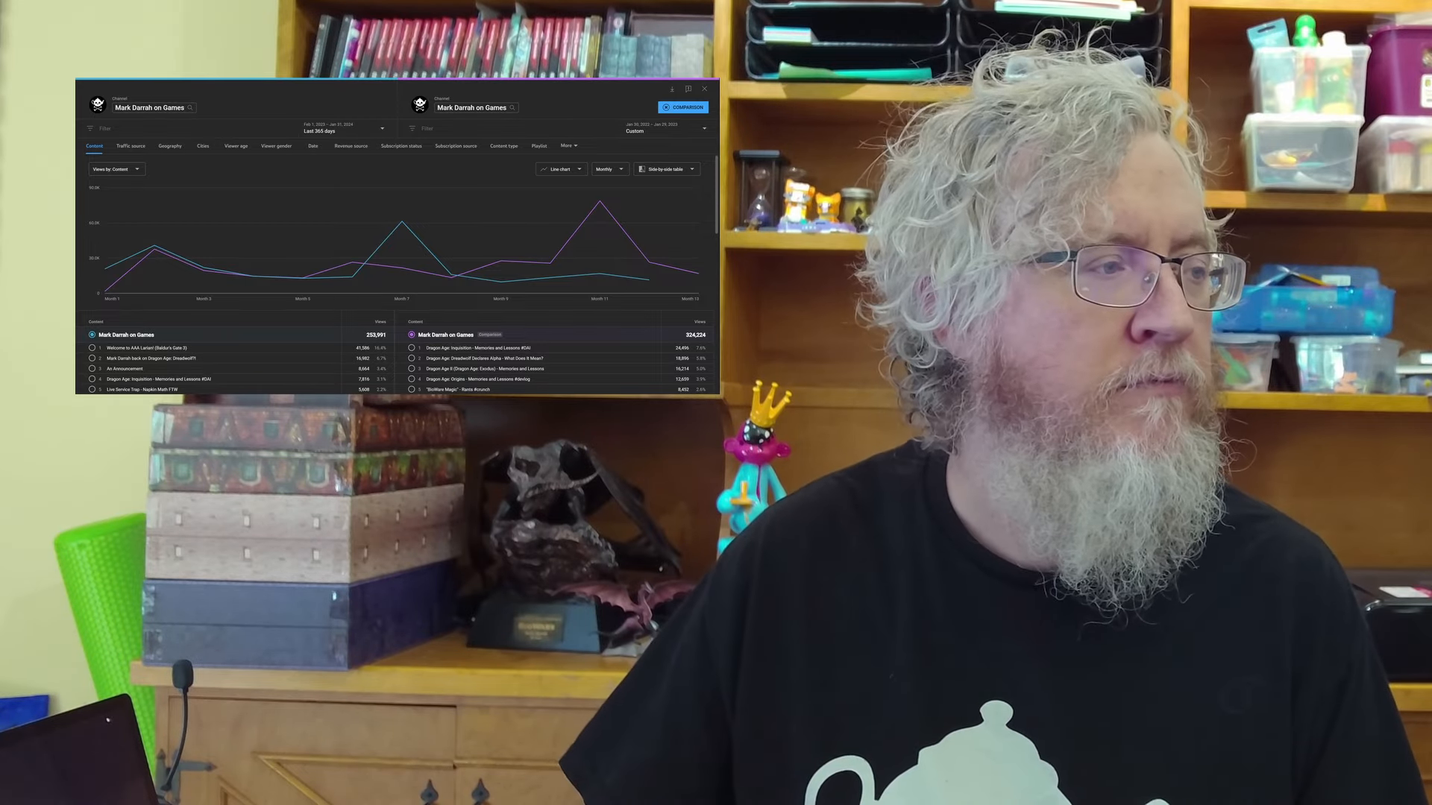
# - Switch the yearly content comparison chart from views to Watch time (hours)
pyautogui.click(114, 170)
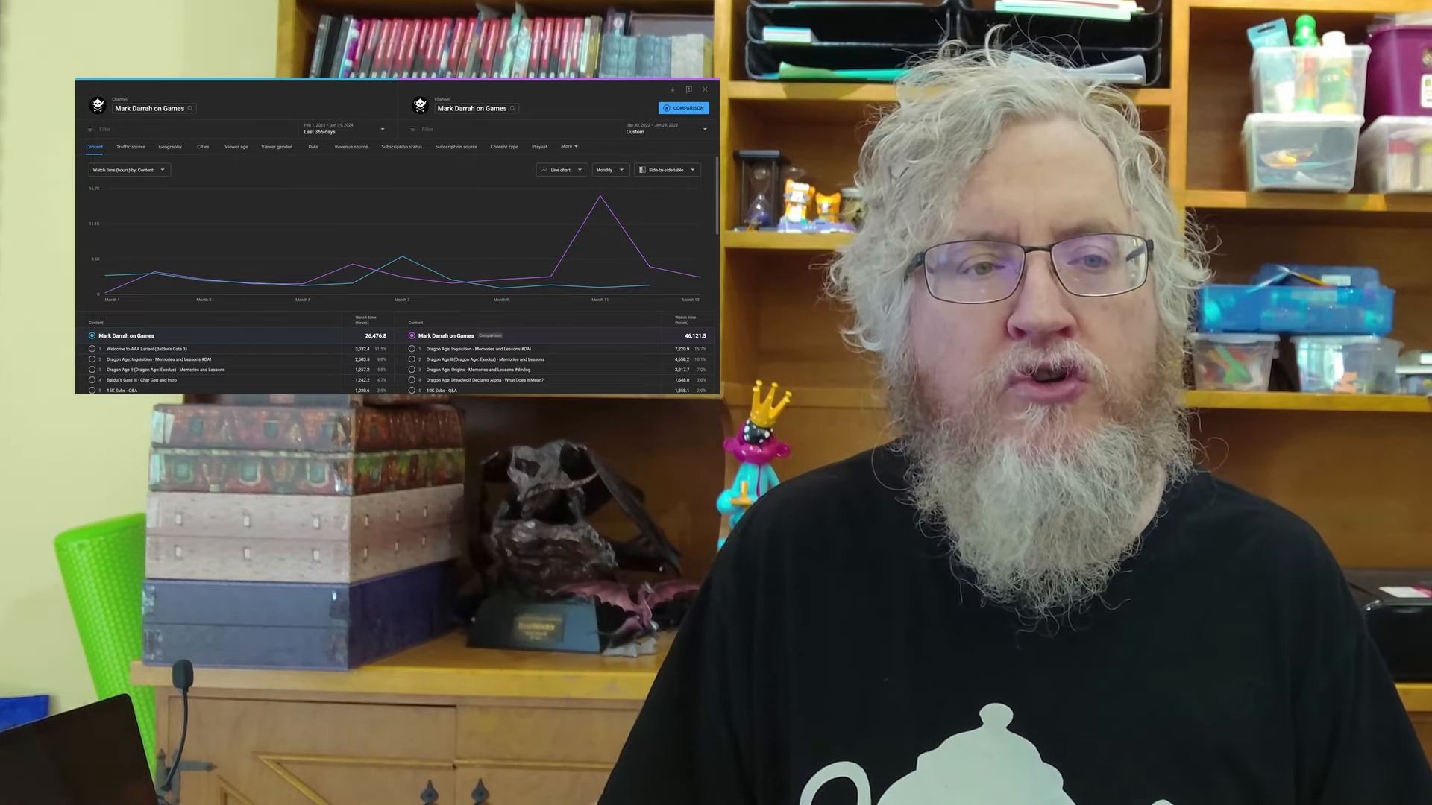
pyautogui.click(121, 169)
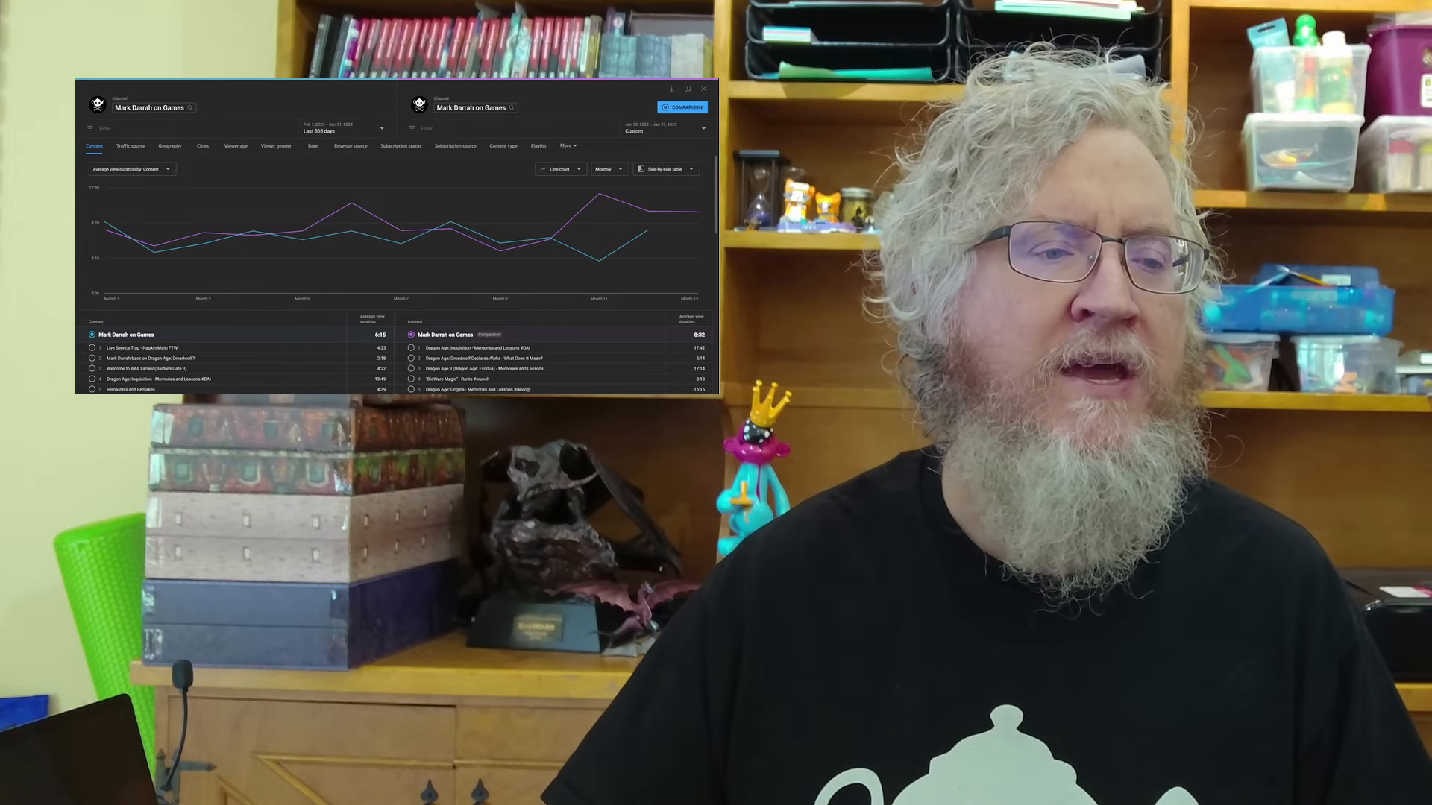
# - Change the comparison metric to impressions click-through rate (3.2% vs 2.1%)
pyautogui.click(132, 168)
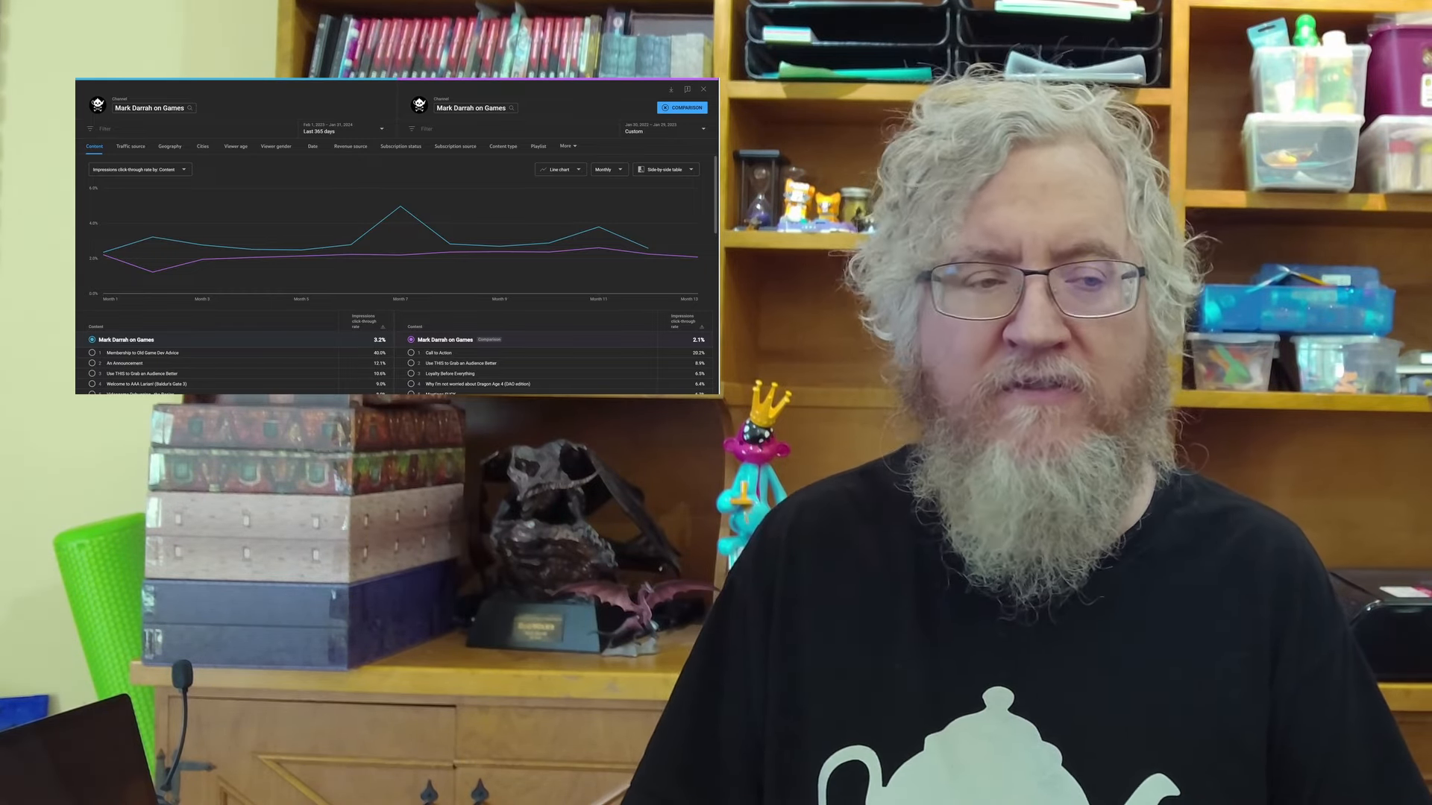
# - Switch the yearly comparison metric to CPM ($6.96 versus $6.90)
pyautogui.click(127, 170)
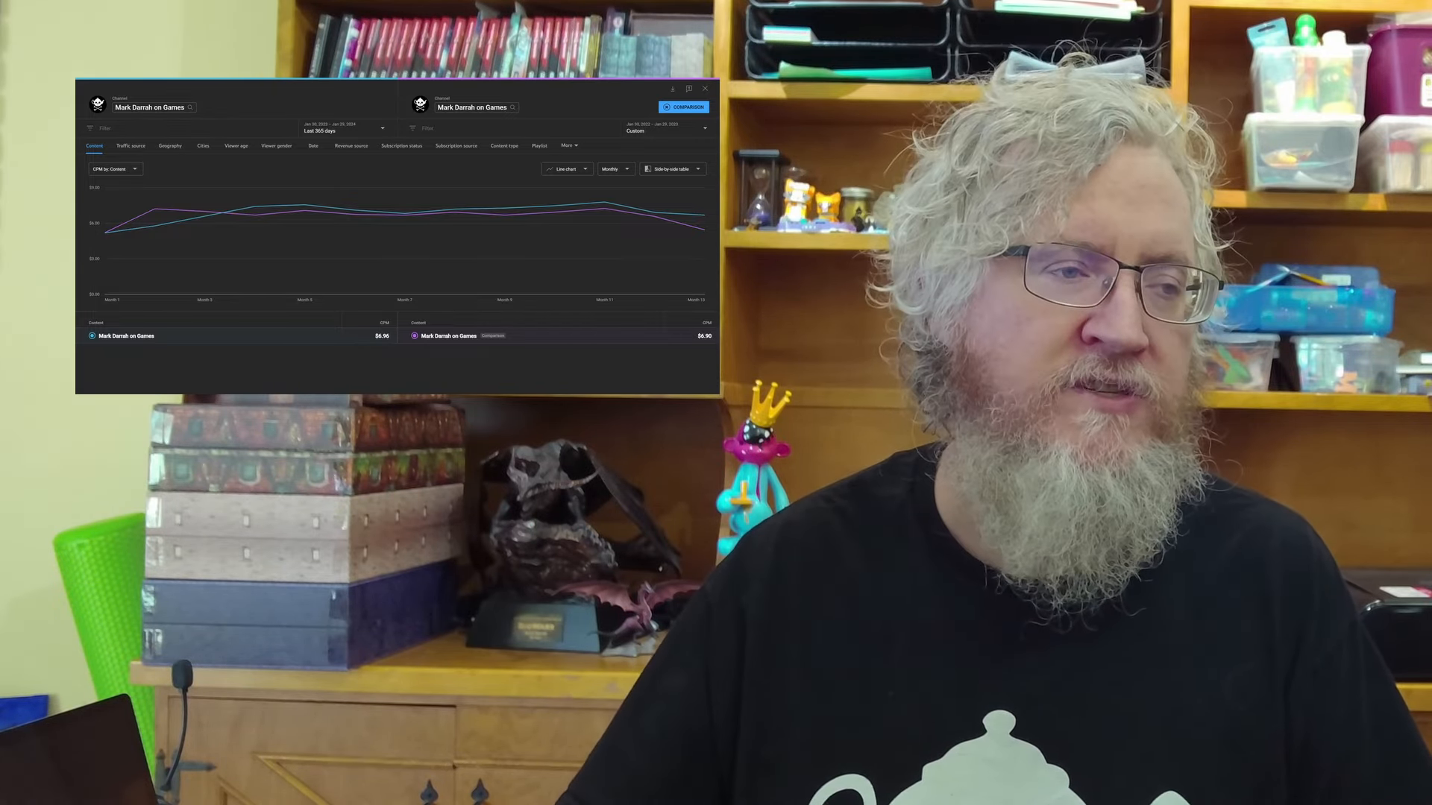
# - View estimated revenue by revenue source for both years, then close the comparison
pyautogui.click(350, 146)
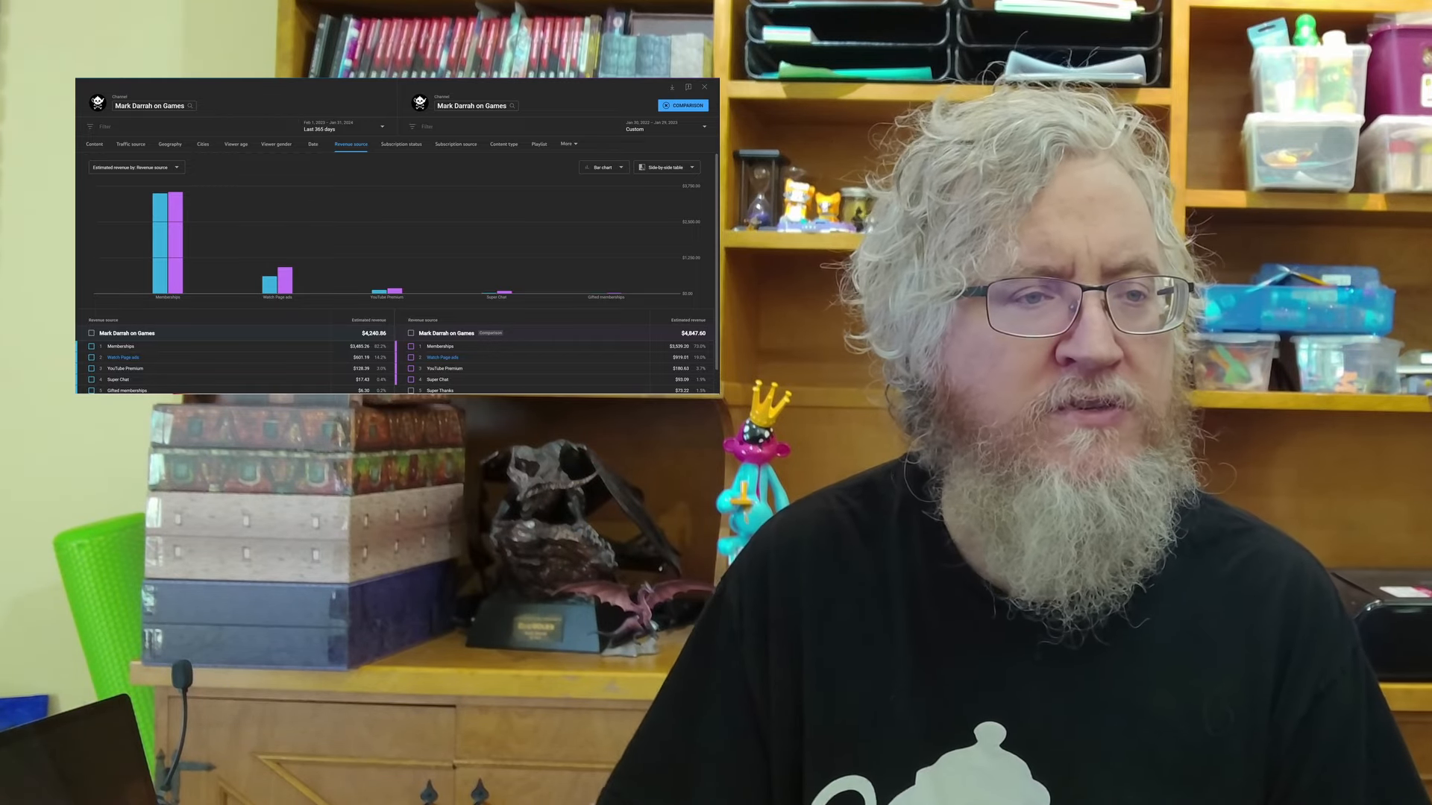
pyautogui.click(704, 86)
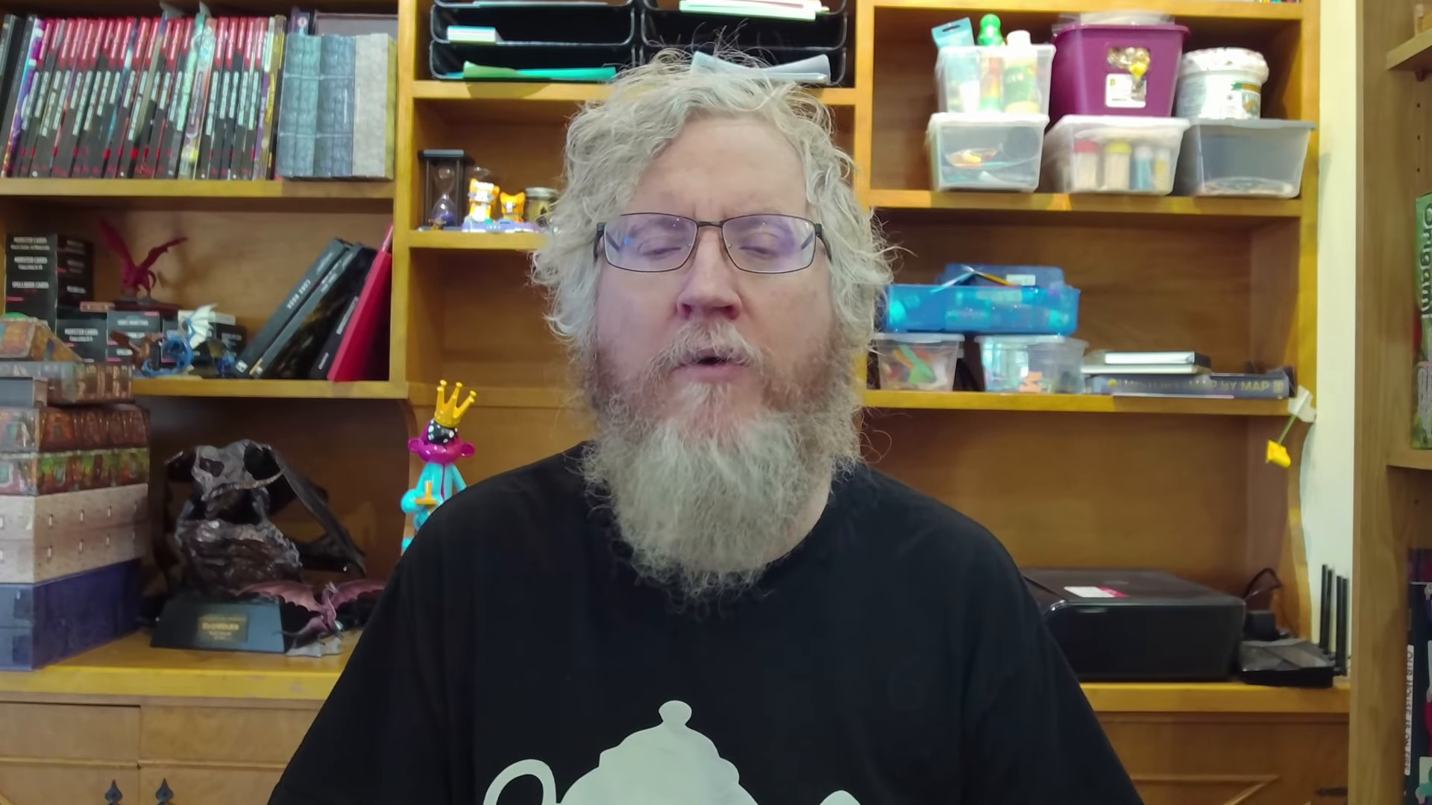